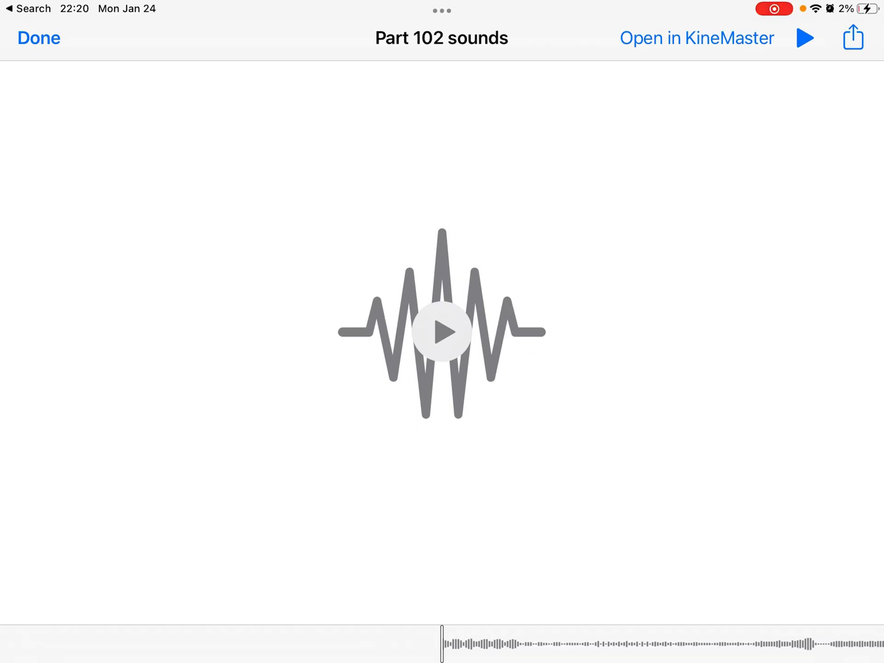
# Close the Part 102 sounds preview and launch WolframAlpha from Spotlight suggestions
pyautogui.click(39, 37)
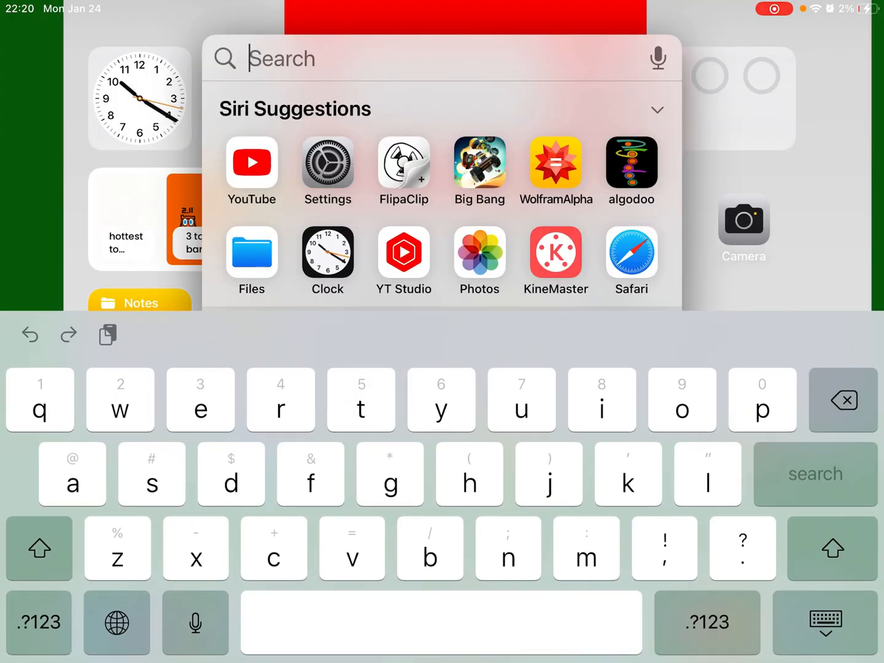
pyautogui.click(555, 162)
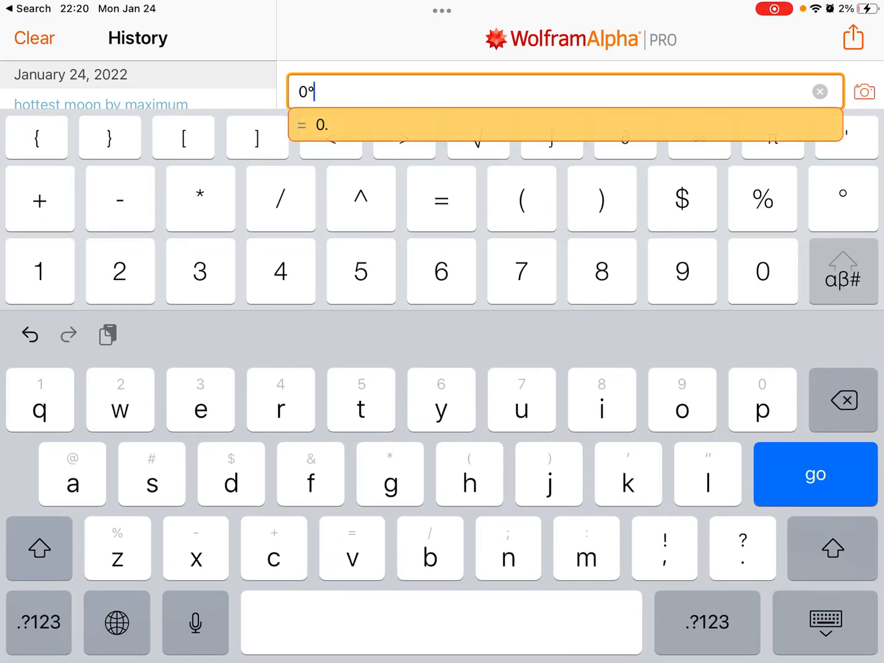
# Query 0°D, then edit and submit 100°D and 1000°D conversions
pyautogui.click(815, 474)
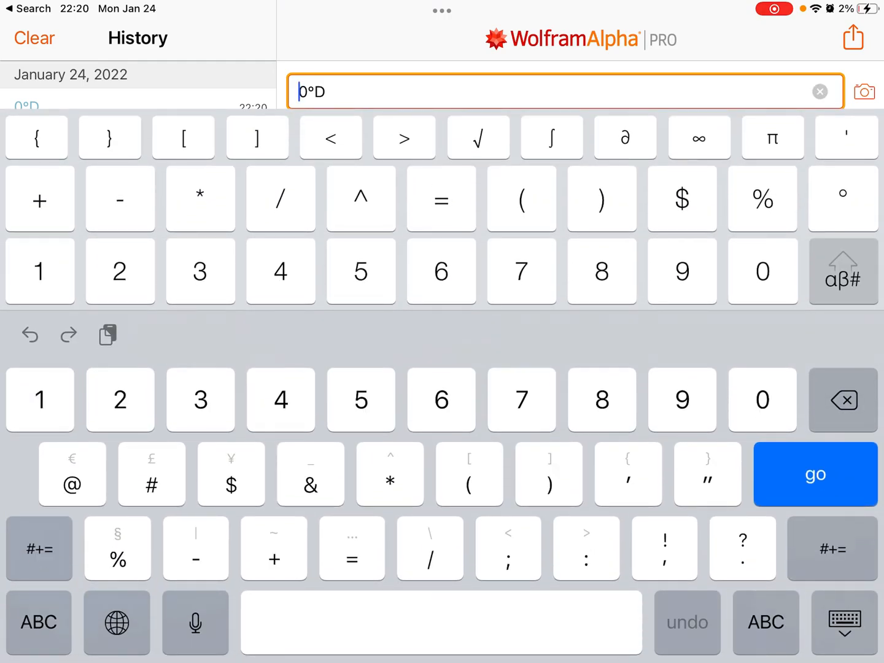
pyautogui.click(815, 474)
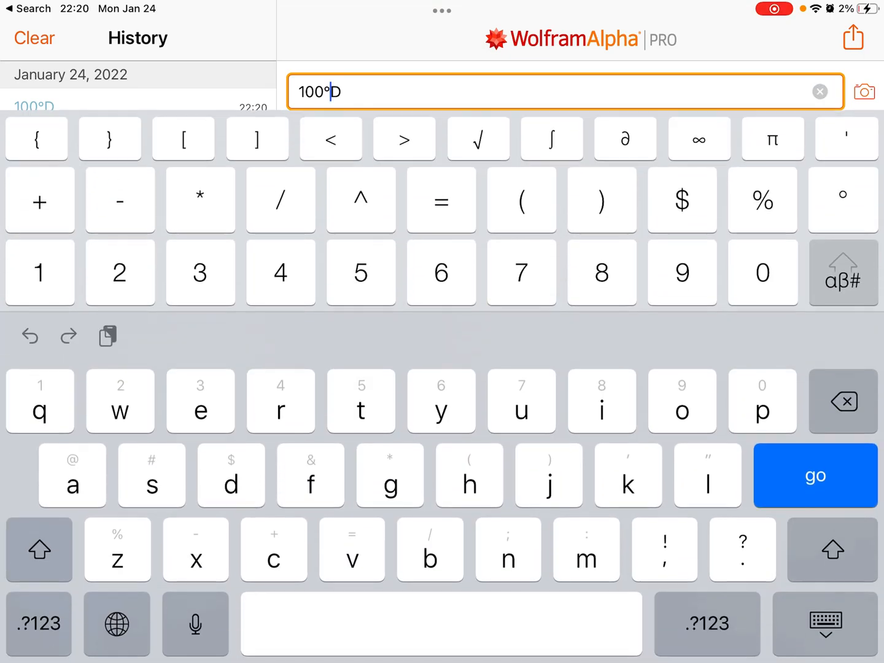
pyautogui.click(38, 623)
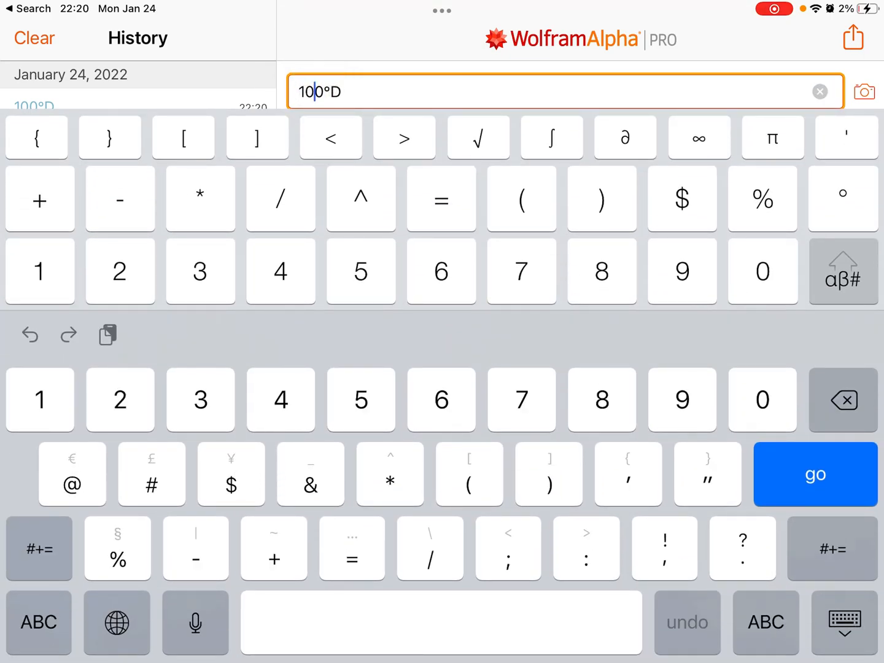
pyautogui.click(815, 474)
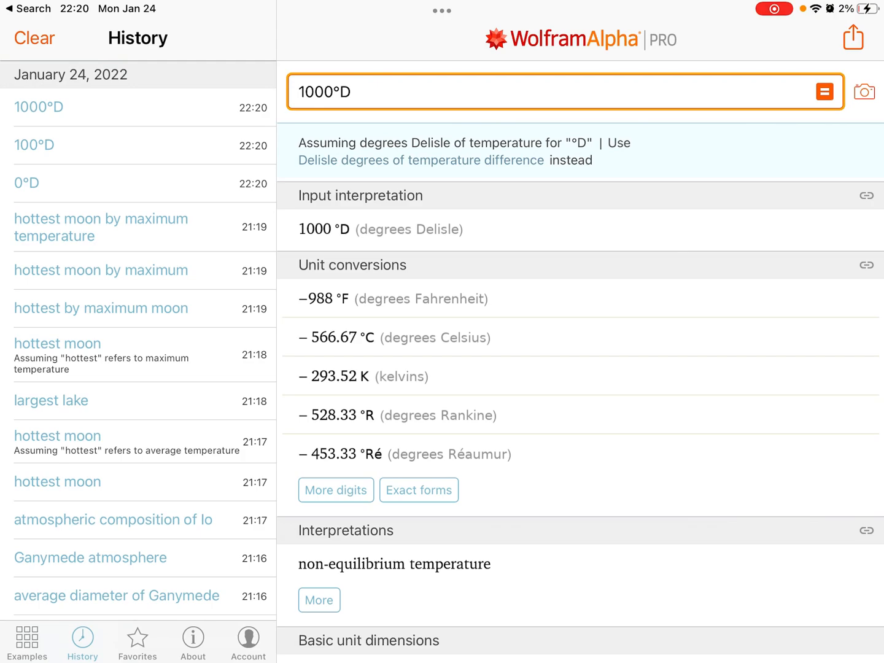
pyautogui.scroll(3)
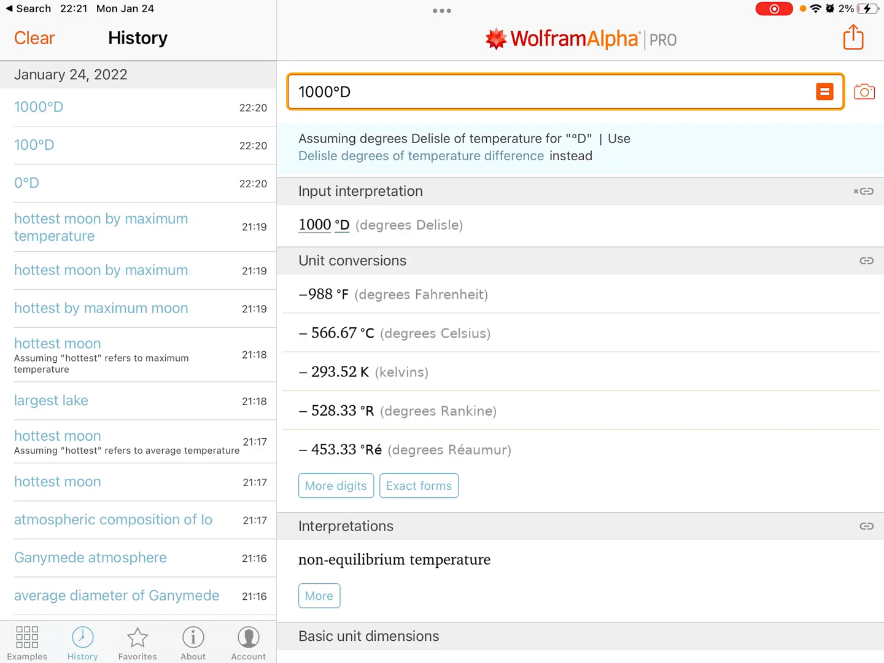
pyautogui.scroll(-3)
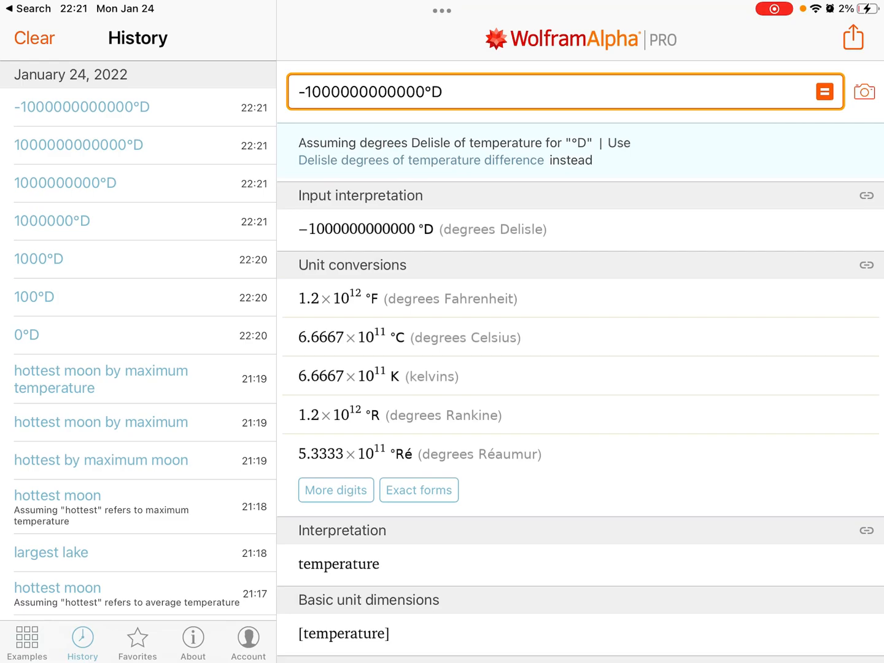
# Leave WolframAlpha for the Algodoo scene with boxes 151.375 to 152.5
pyautogui.press('home')
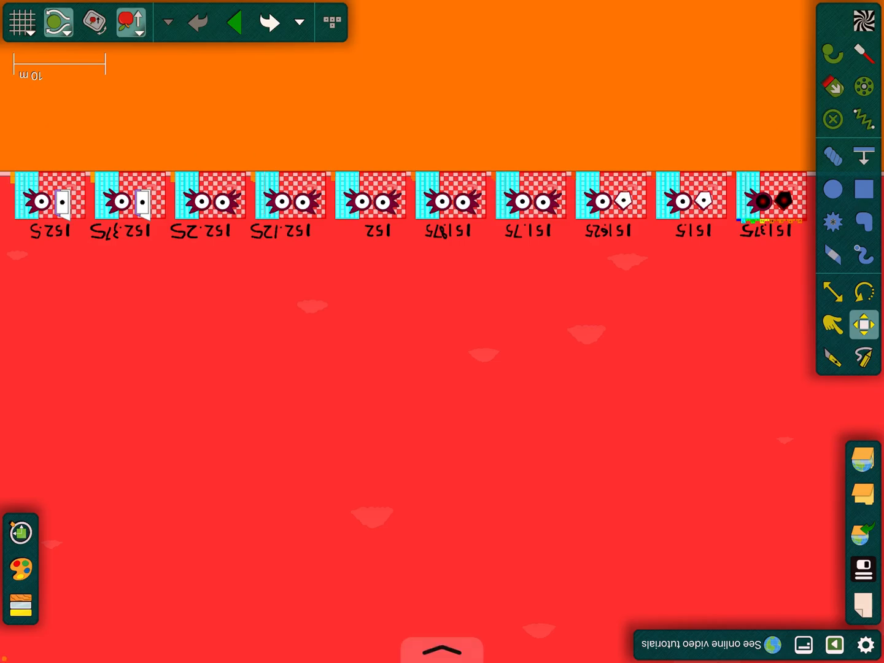
pyautogui.click(441, 650)
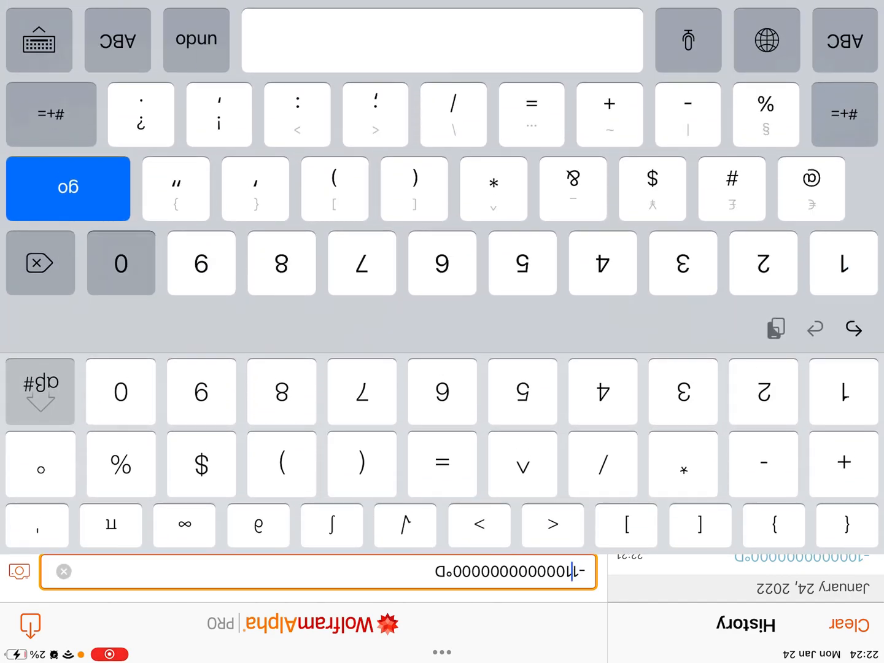
pyautogui.click(68, 187)
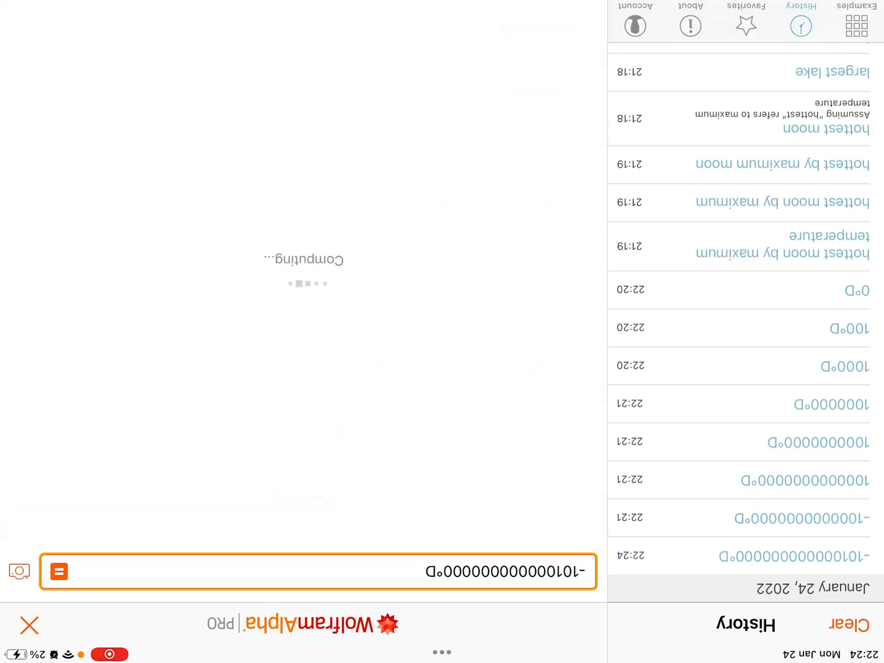